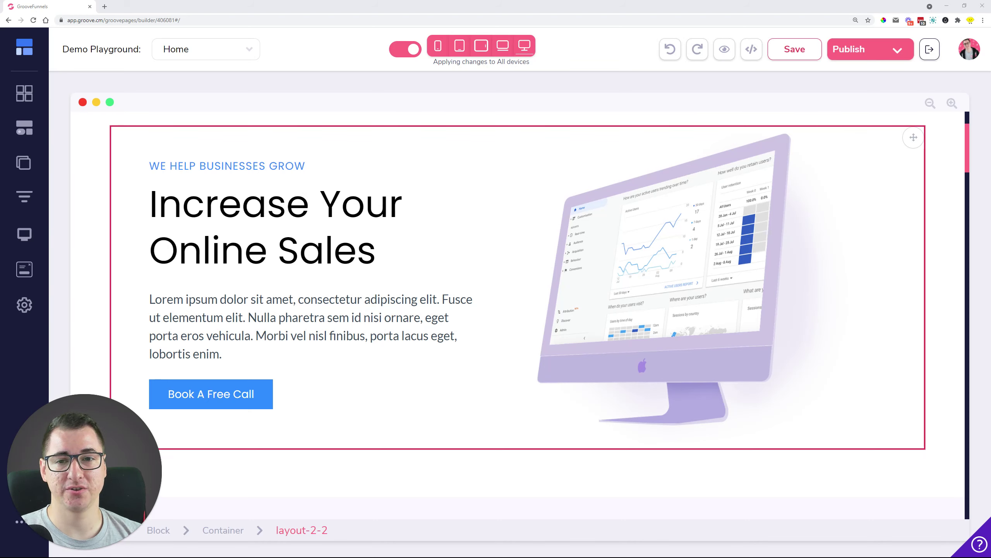
# - Select the 'Increase Your Online Sales' H1 heading to show its H1 Tag design panel
pyautogui.click(768, 367)
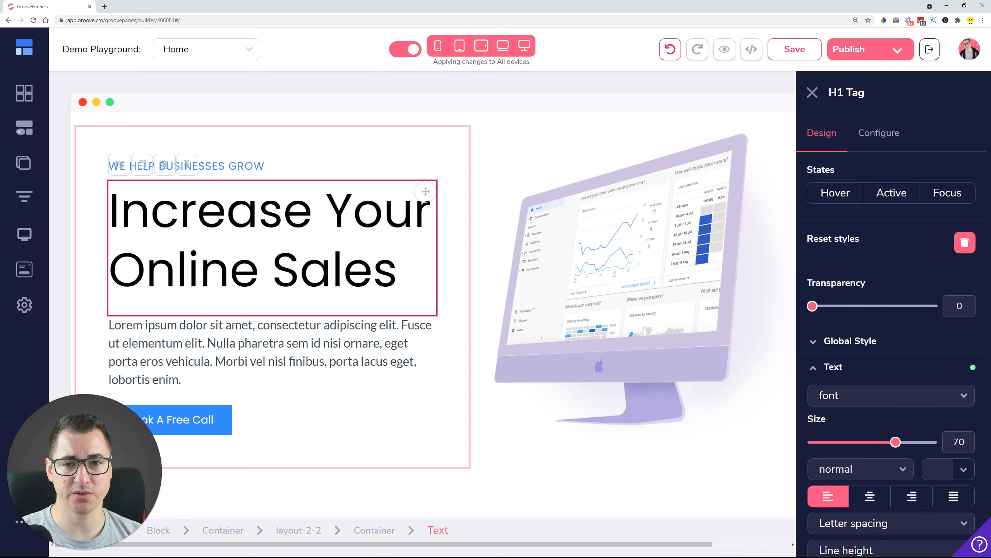
# - Select the dashboard monitor image in the hero block to show its image settings
pyautogui.click(247, 352)
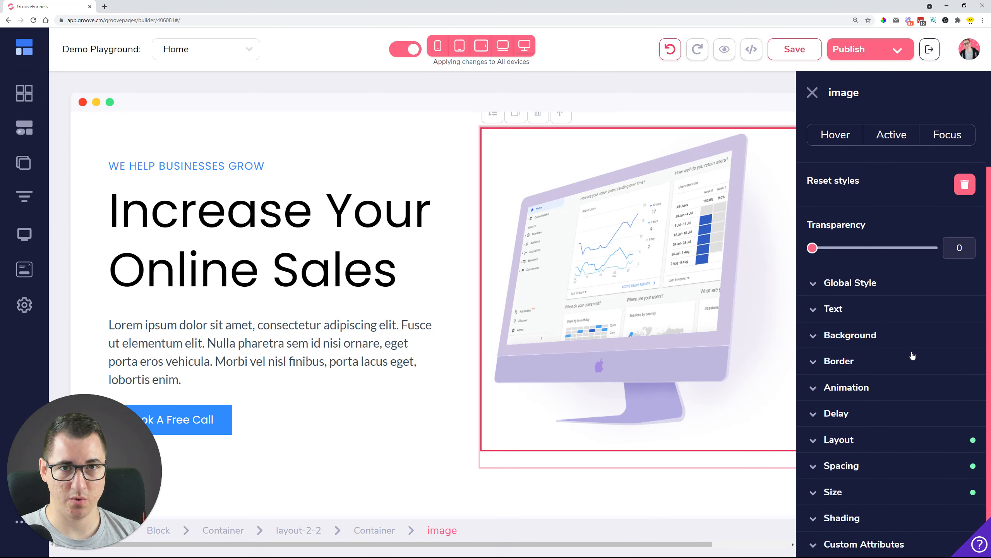
# - Give the monitor image a repeating onHover pulse animation and preview the page
pyautogui.click(847, 387)
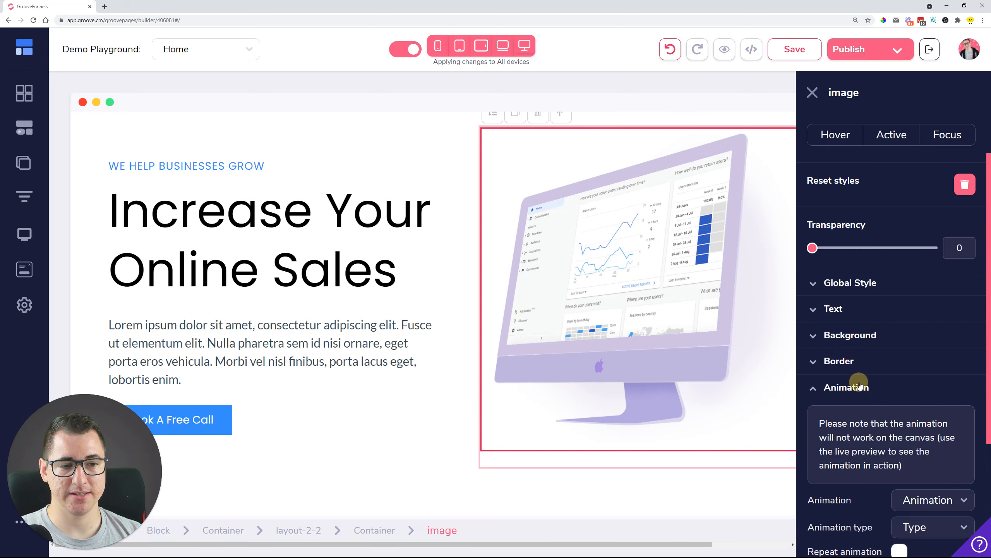
pyautogui.scroll(-3)
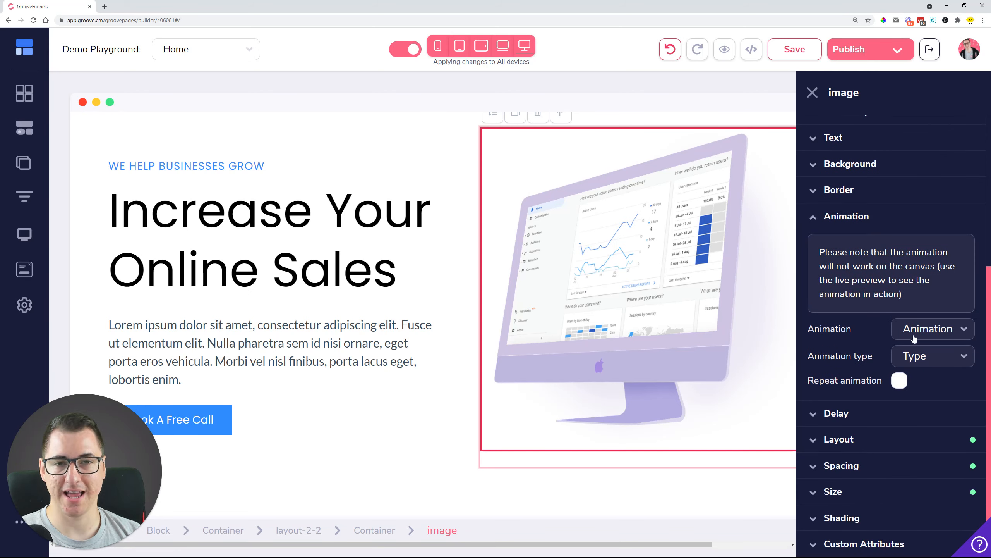
pyautogui.click(933, 329)
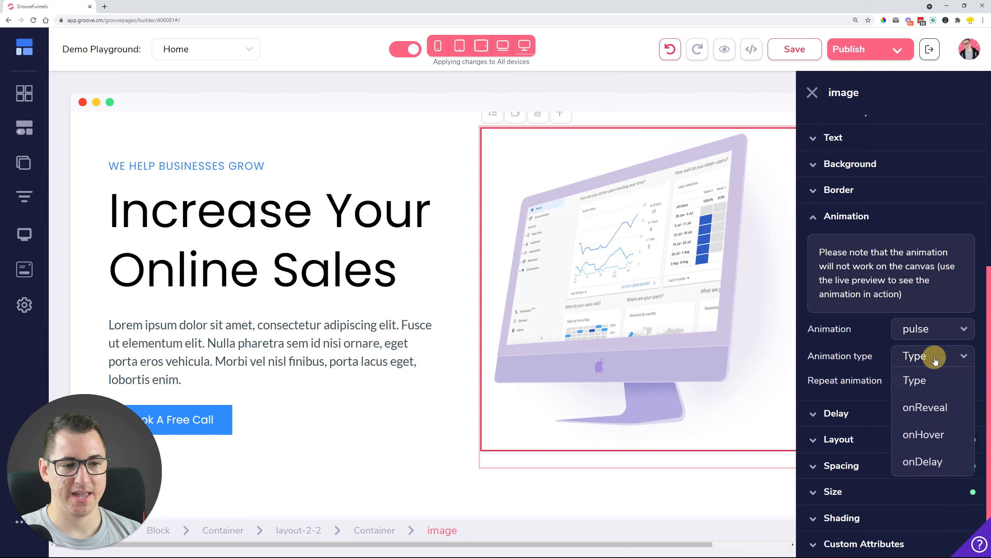
pyautogui.click(923, 434)
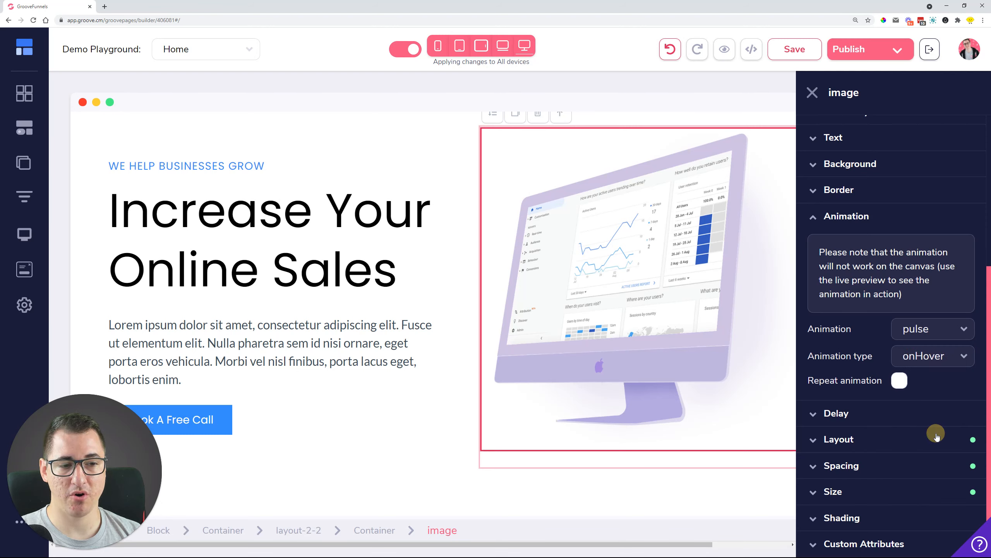
pyautogui.click(900, 381)
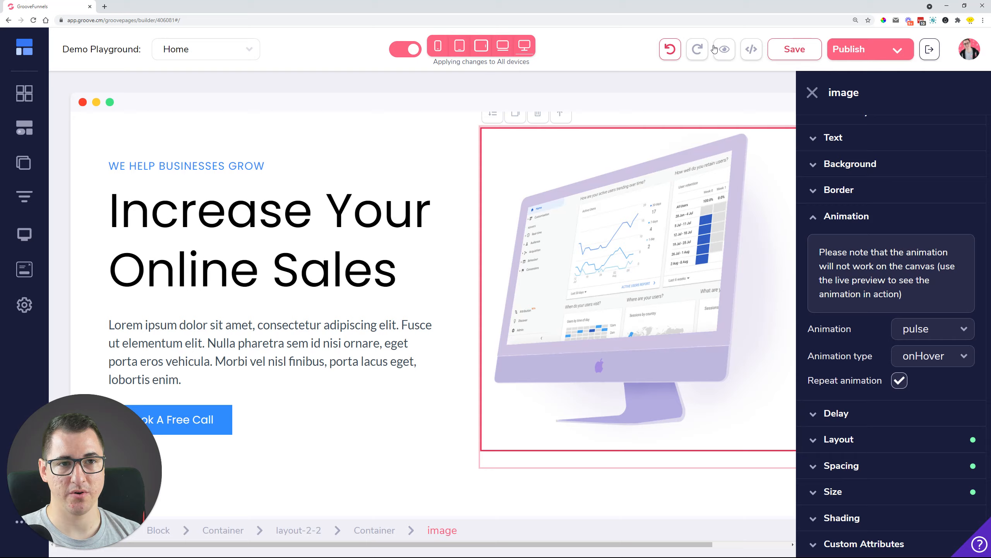
pyautogui.click(725, 49)
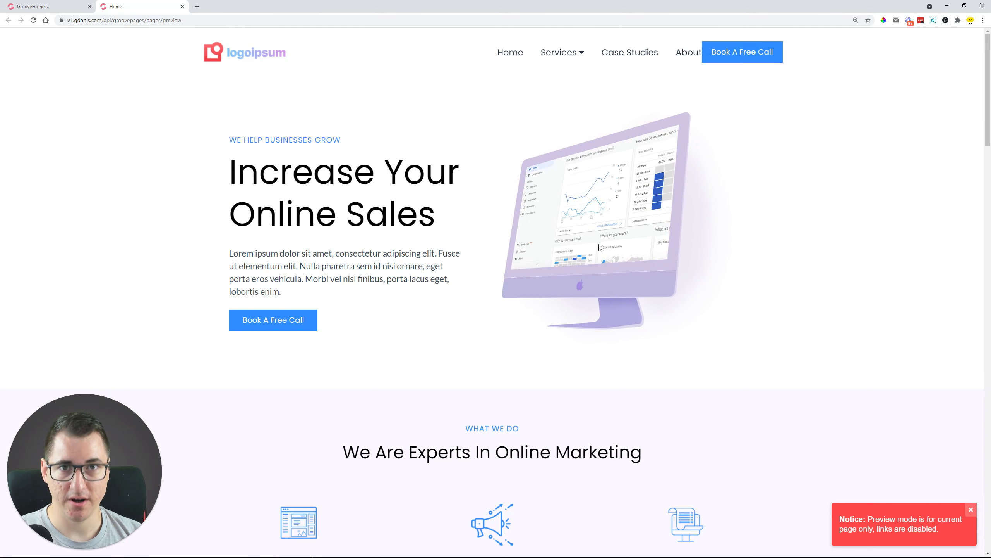
pyautogui.moveTo(276, 81)
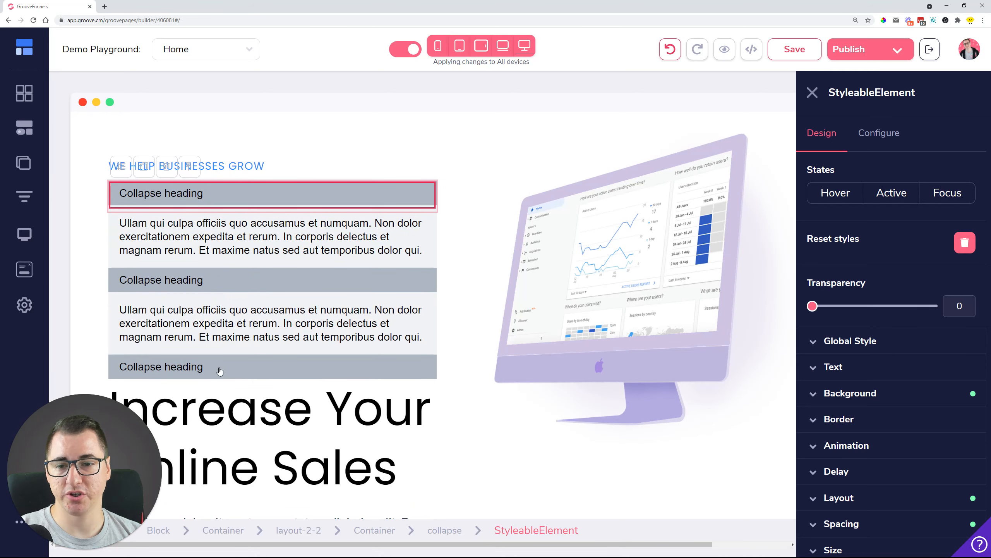
# - Delete the collapse element above the hero heading, confirming in the 'Are you sure?' dialog
pyautogui.click(161, 367)
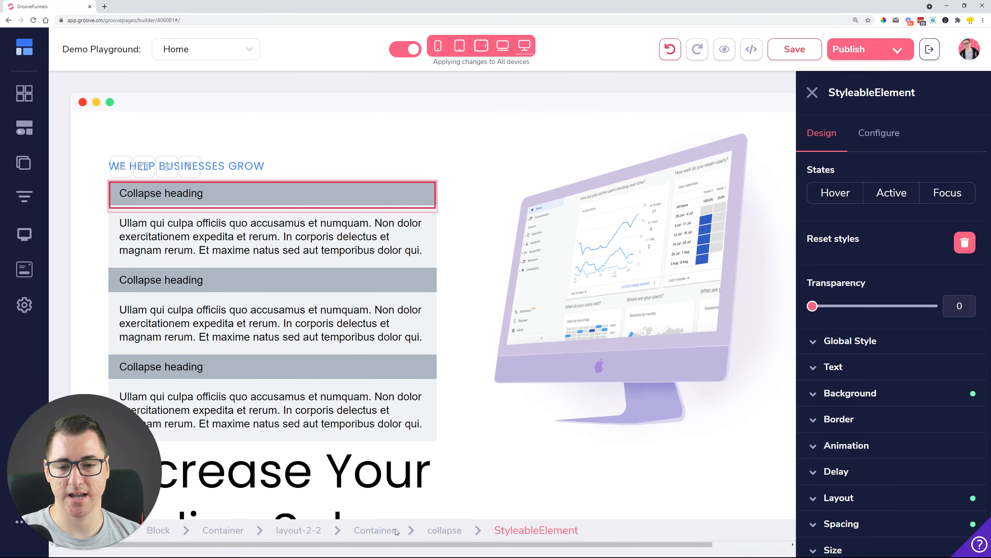
pyautogui.click(965, 242)
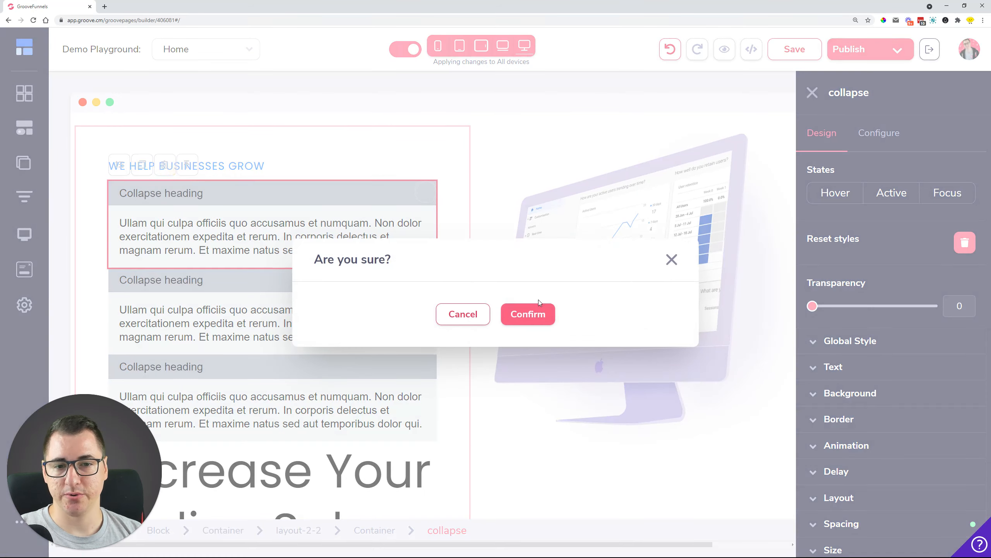
pyautogui.click(528, 314)
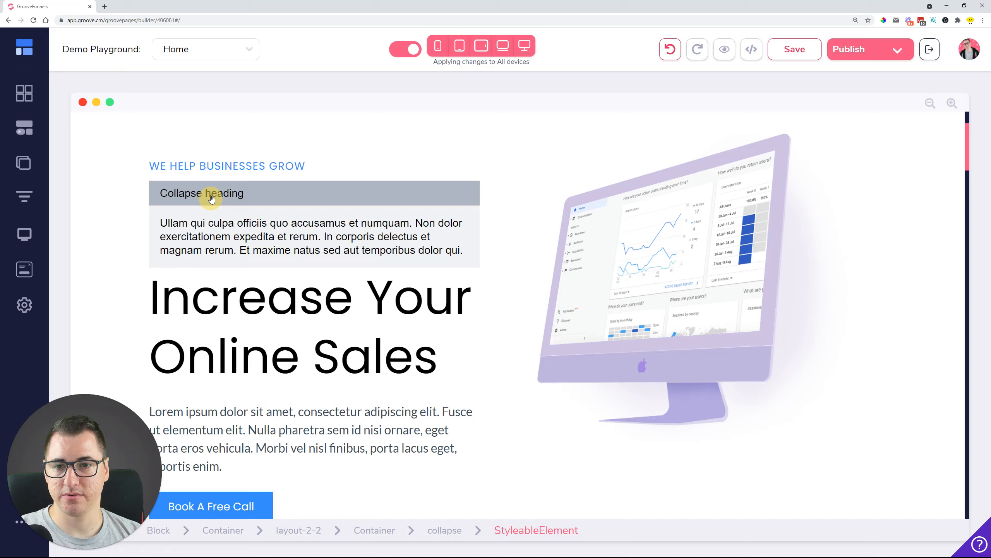
pyautogui.click(211, 194)
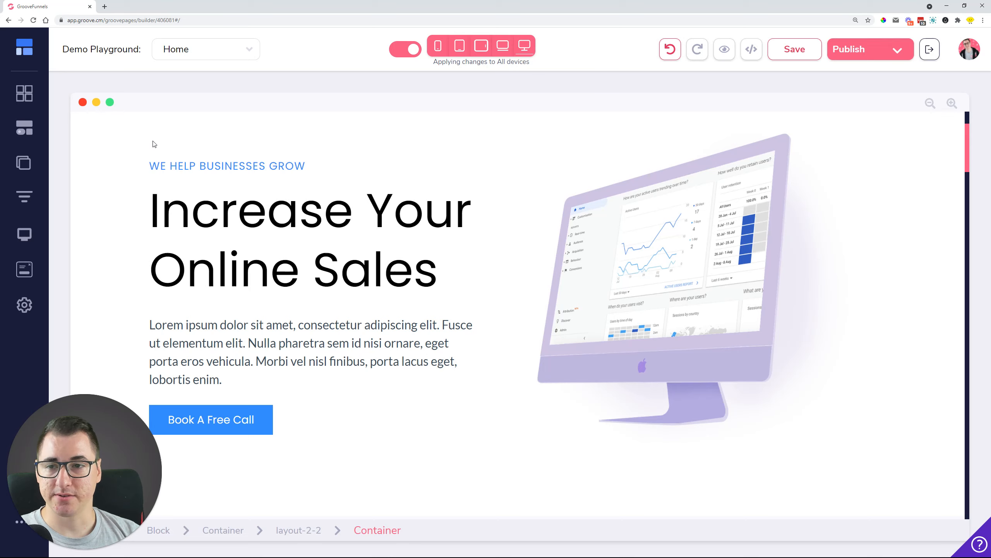
pyautogui.moveTo(24, 163)
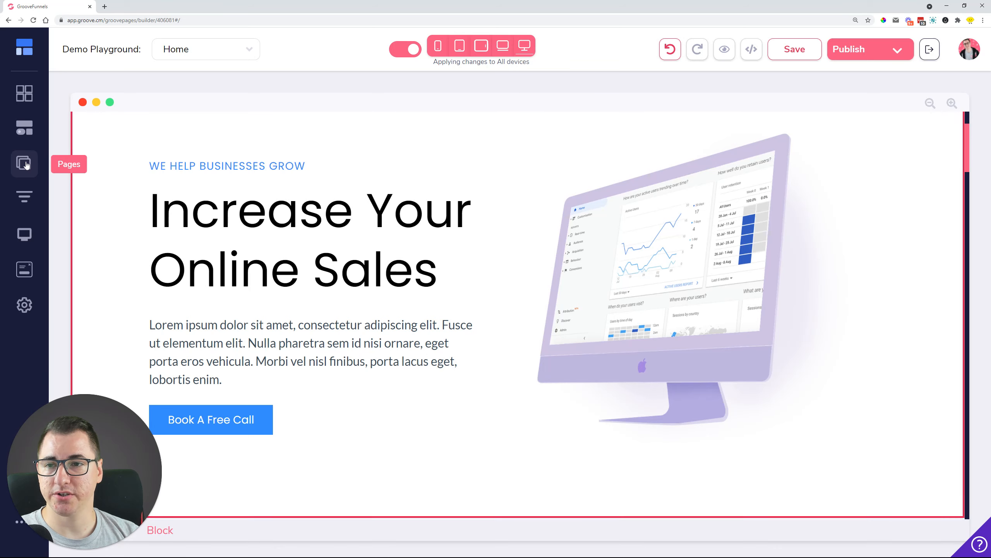
# - Add a new page and rename Page 7 to 'This is David's new page'
pyautogui.click(24, 163)
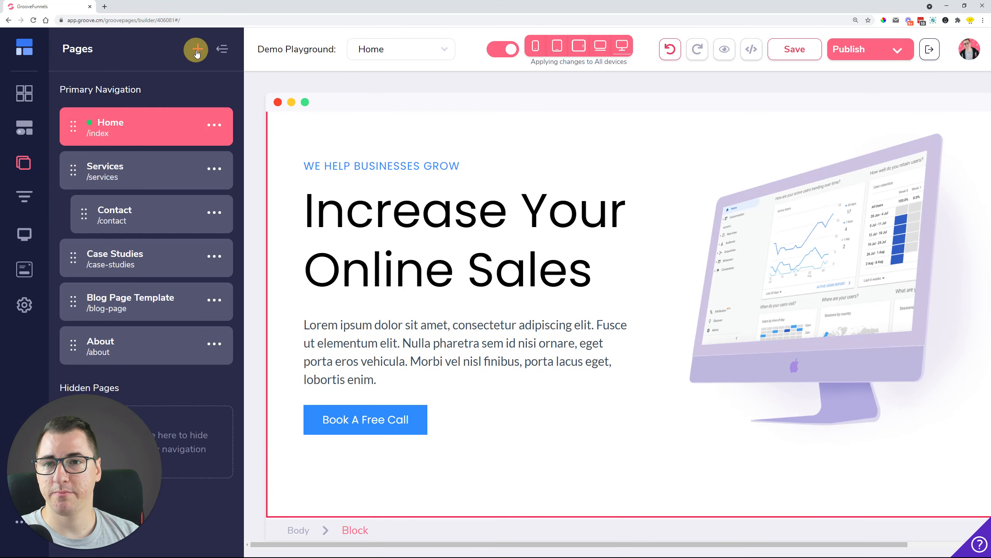
pyautogui.click(196, 49)
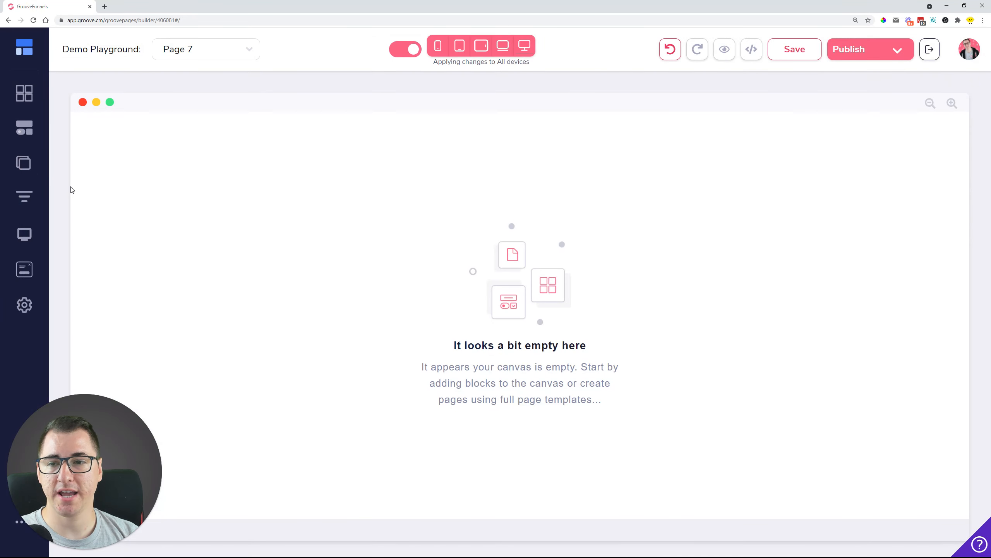
pyautogui.click(24, 162)
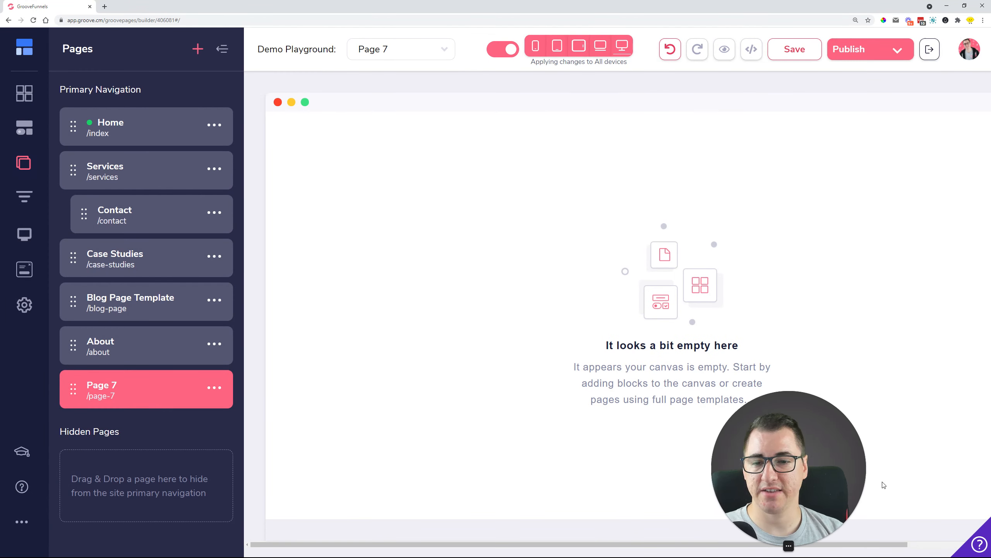
pyautogui.click(213, 387)
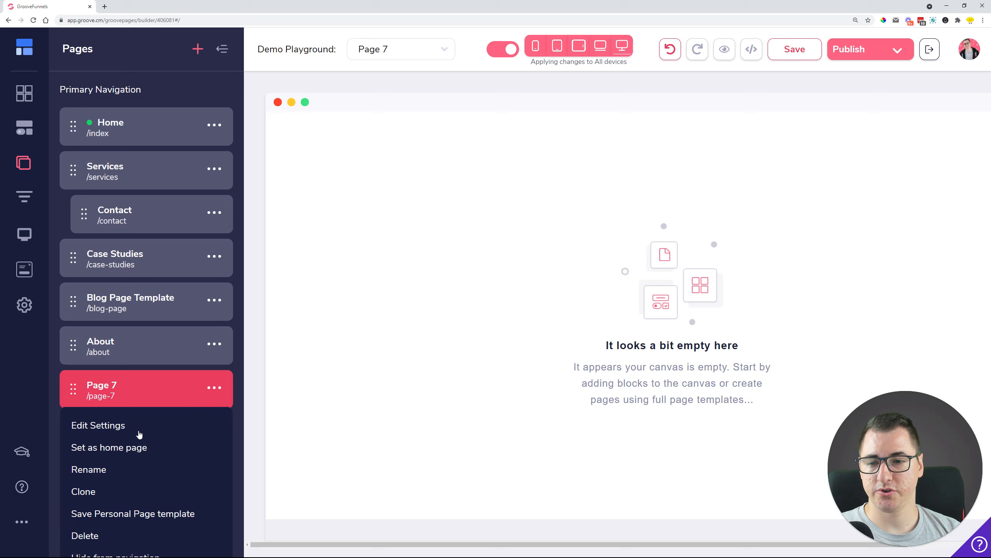
pyautogui.click(89, 470)
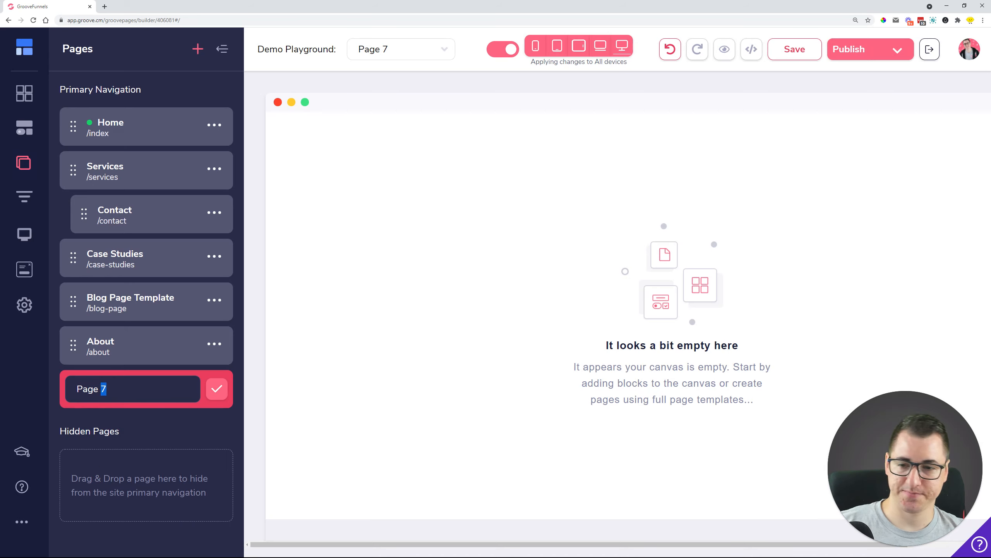
pyautogui.press('Backspace')
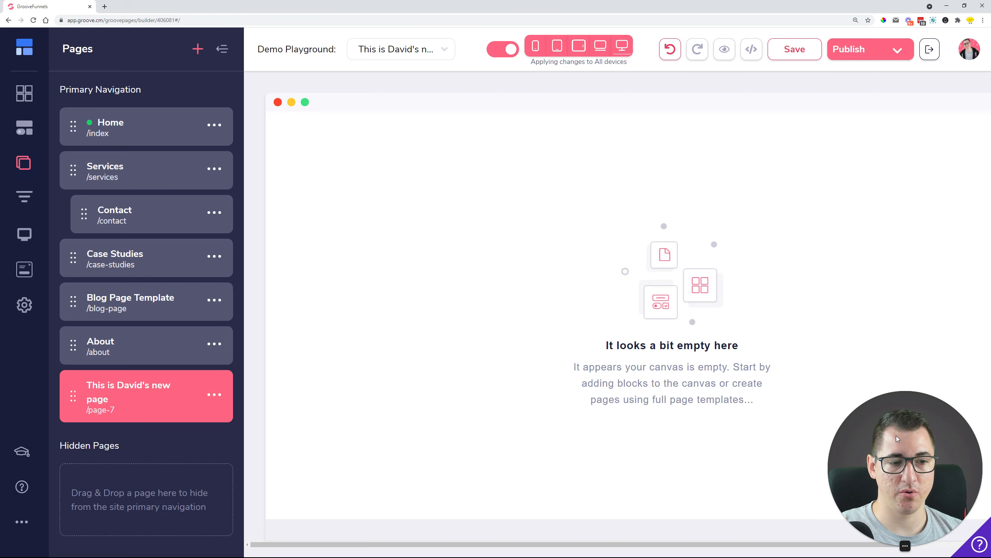
pyautogui.moveTo(120, 478)
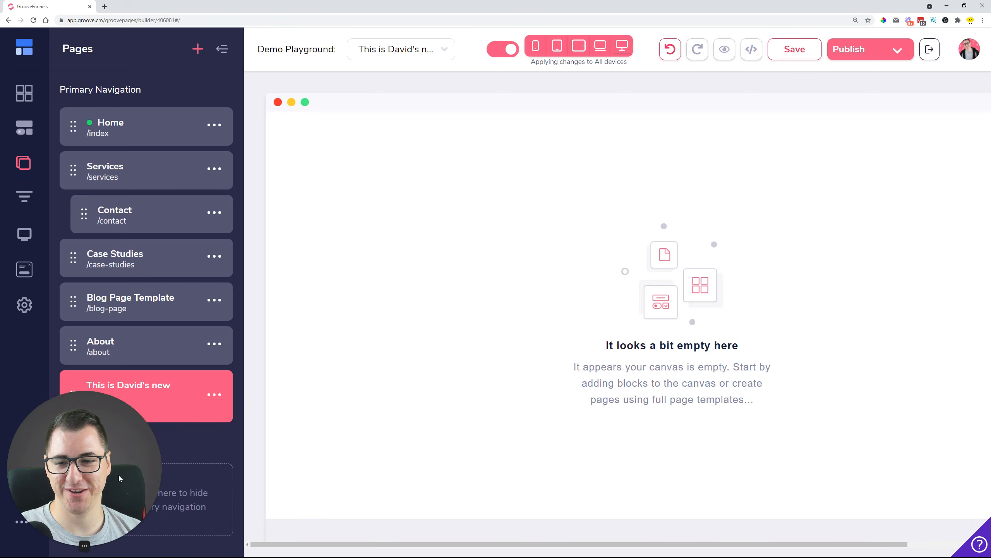
pyautogui.moveTo(433, 400)
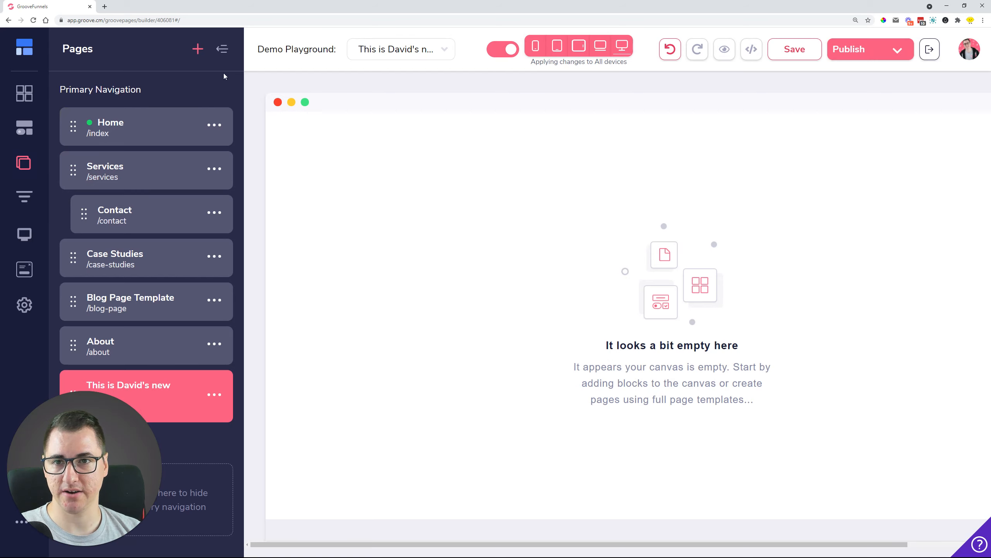
# - Browse the Blocks and Elements libraries, bringing up the save-before-leaving prompt
pyautogui.click(222, 49)
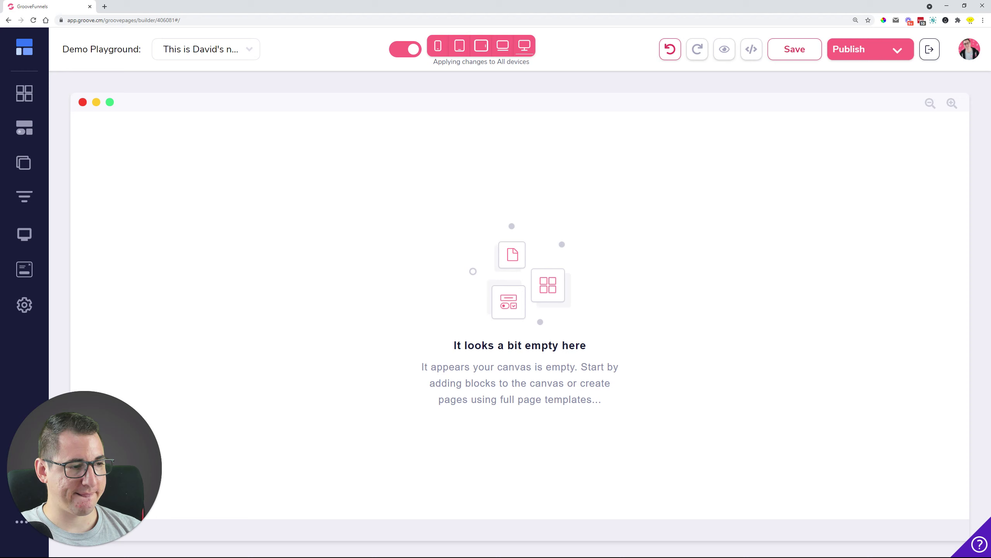
pyautogui.click(24, 93)
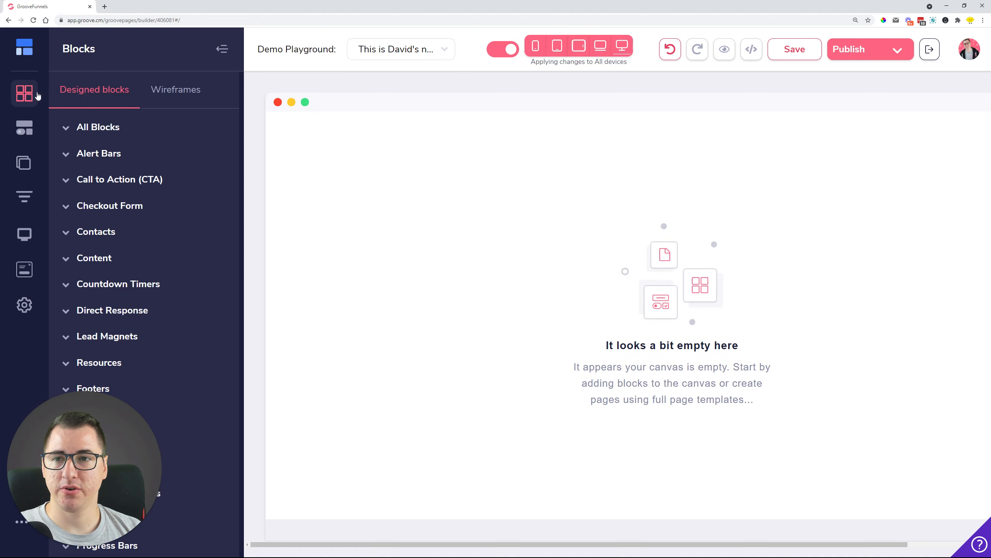
pyautogui.click(24, 128)
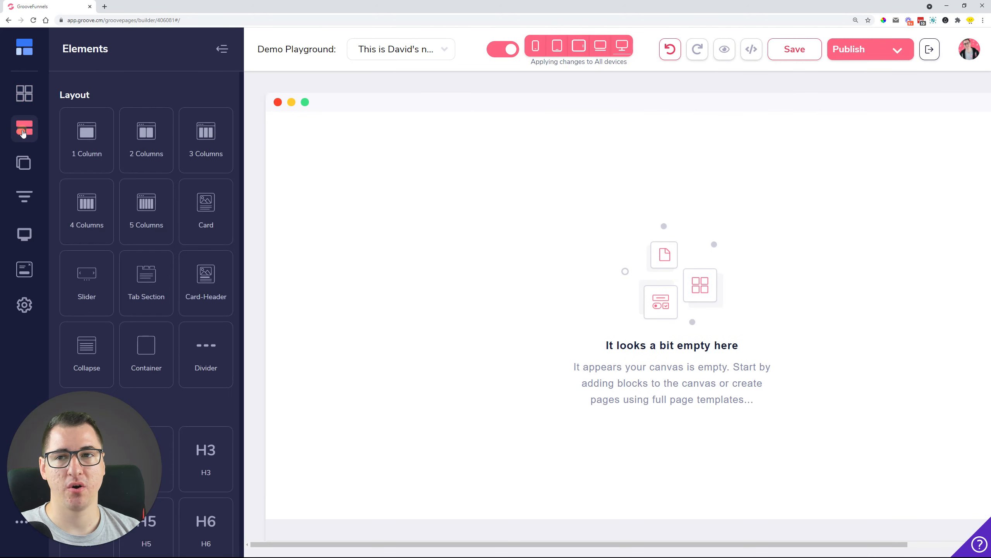
pyautogui.click(930, 50)
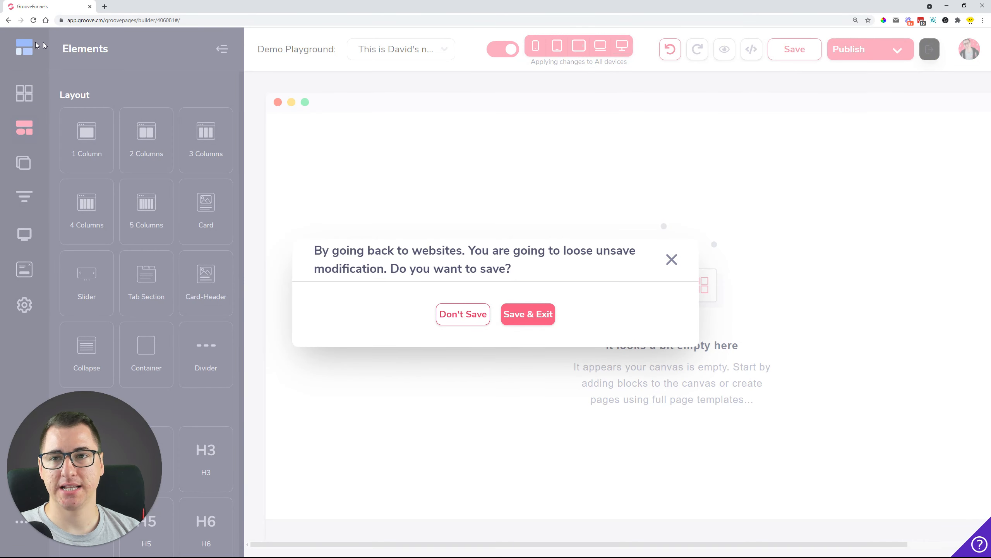
pyautogui.moveTo(672, 260)
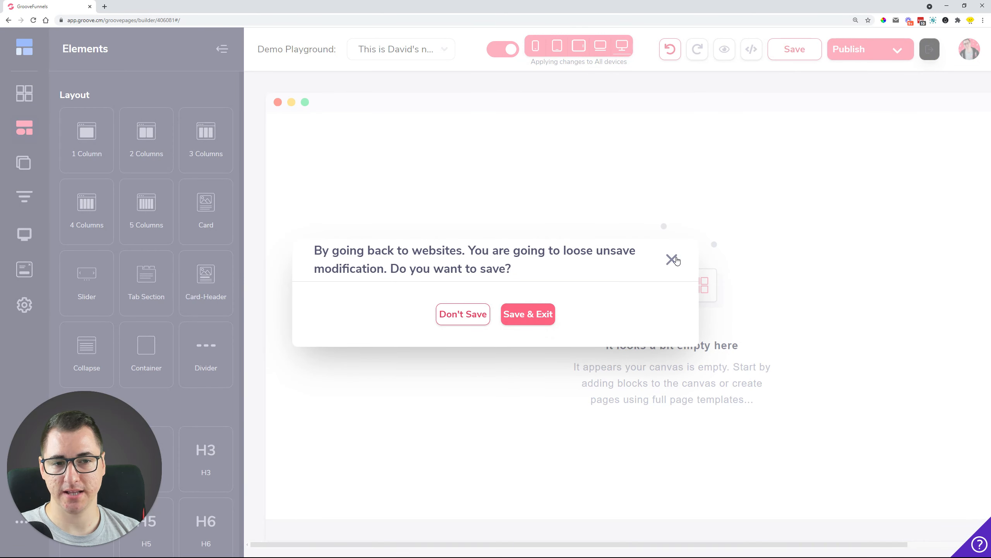
# - Dismiss the 'Do you want to save?' warning and return to the Home page
pyautogui.click(673, 259)
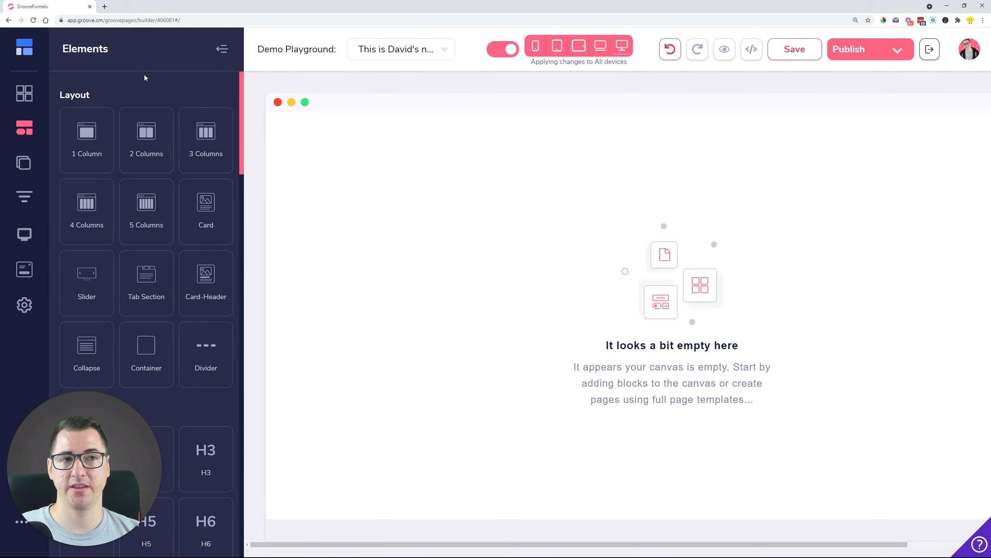
pyautogui.click(24, 163)
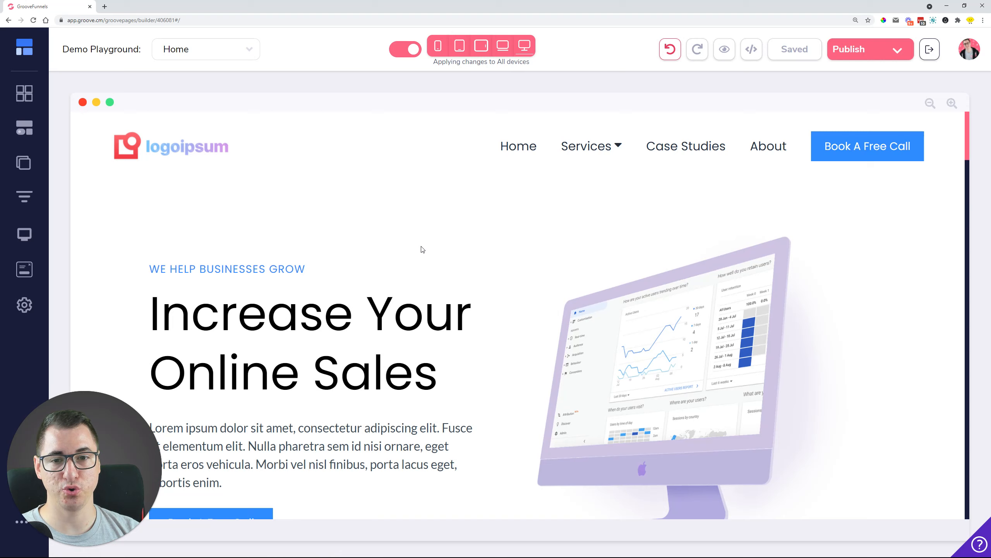
# - Drop a question-circle icon into the hero and link it to Block 4
pyautogui.scroll(-3)
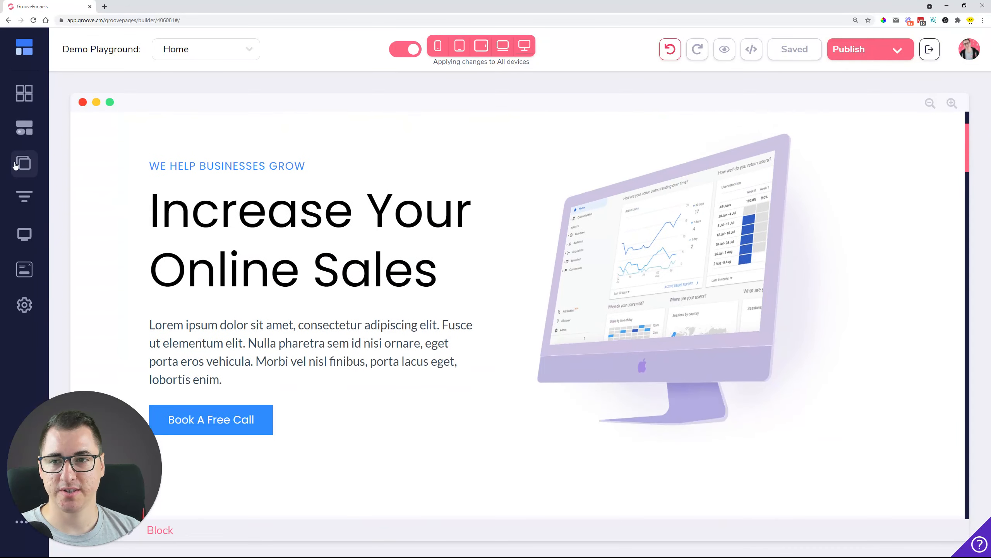
pyautogui.click(24, 127)
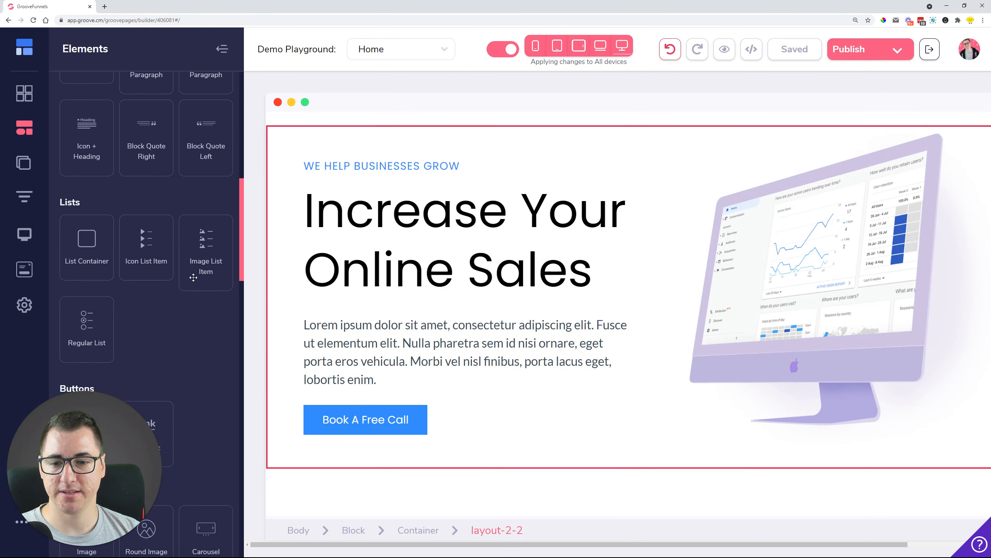
pyautogui.scroll(-3)
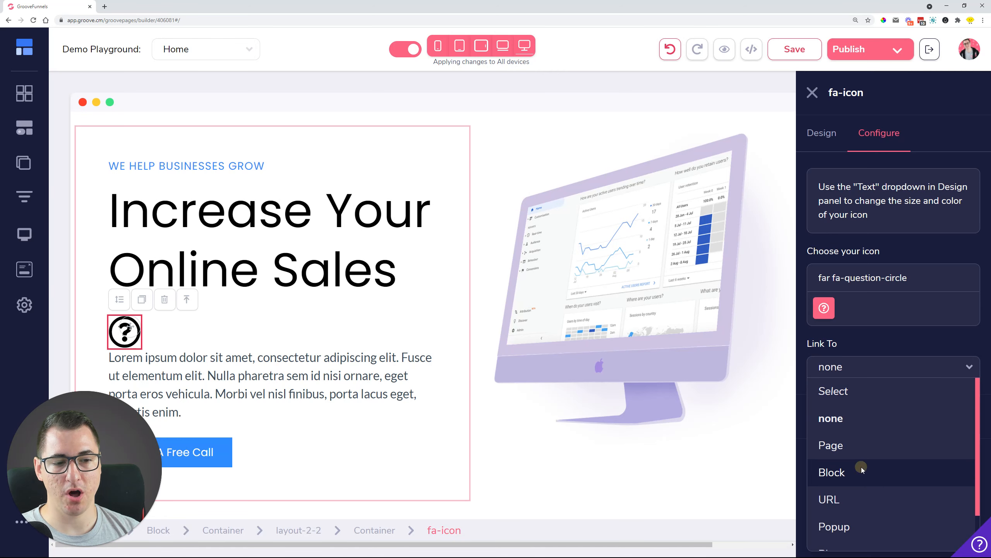
pyautogui.click(832, 472)
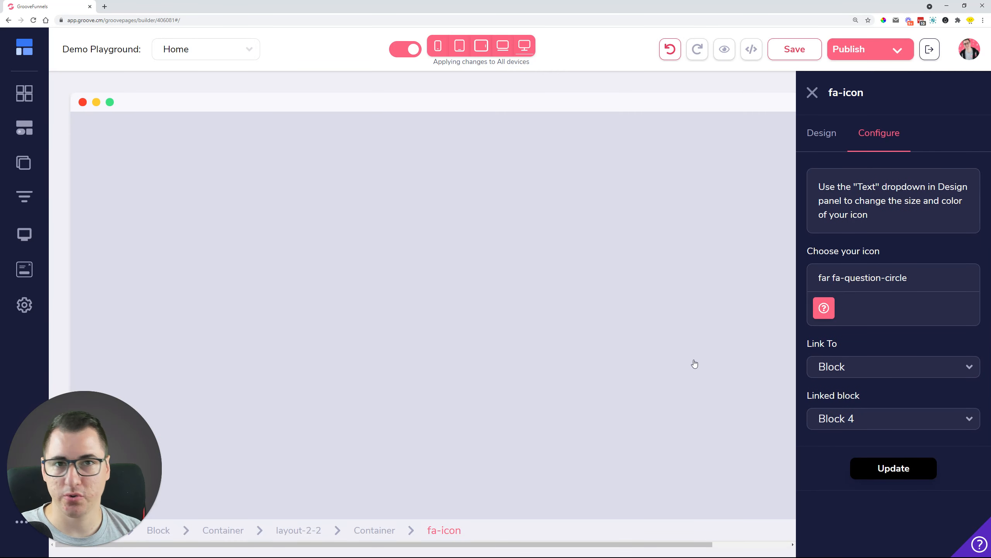
pyautogui.click(724, 48)
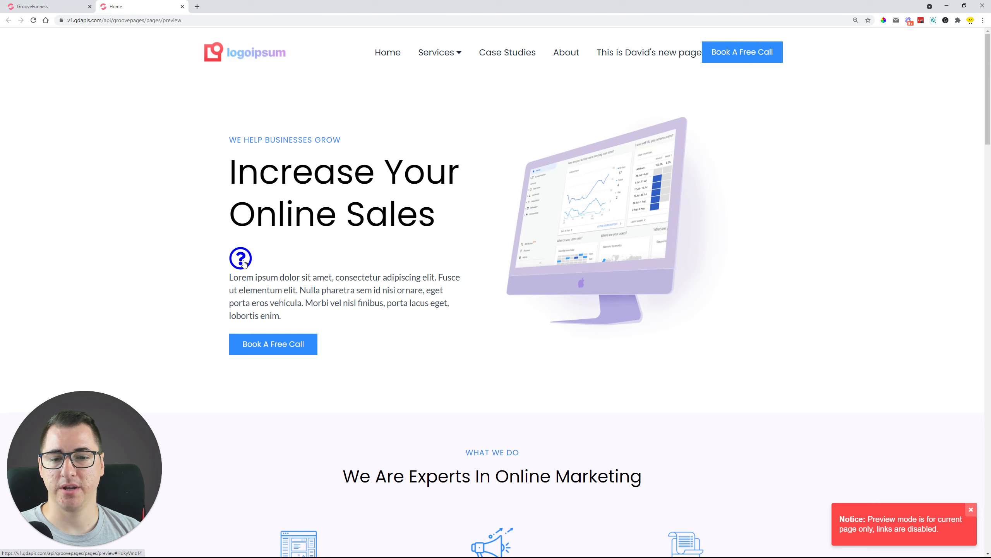
pyautogui.moveTo(262, 249)
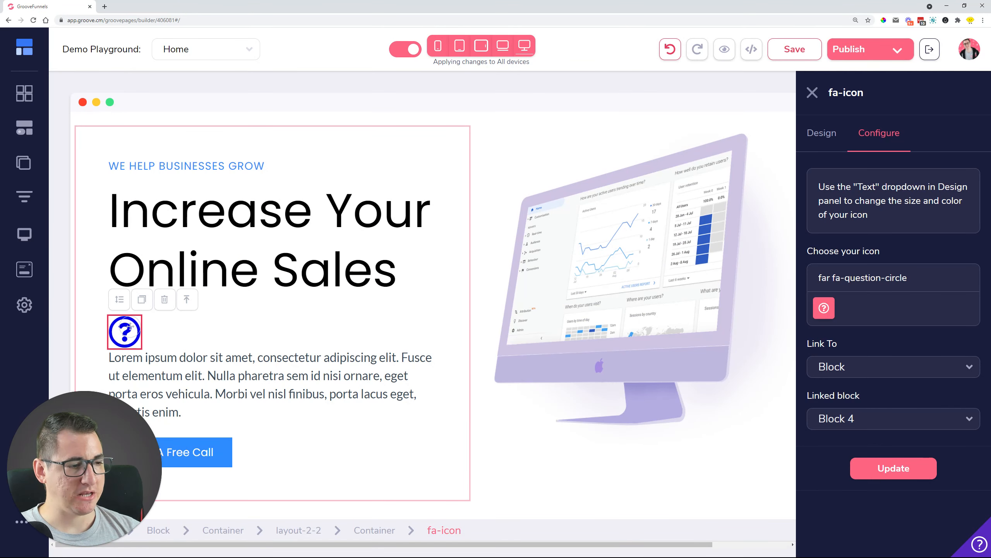
# - Back in the builder, show the site's pages list from the left sidebar
pyautogui.click(25, 162)
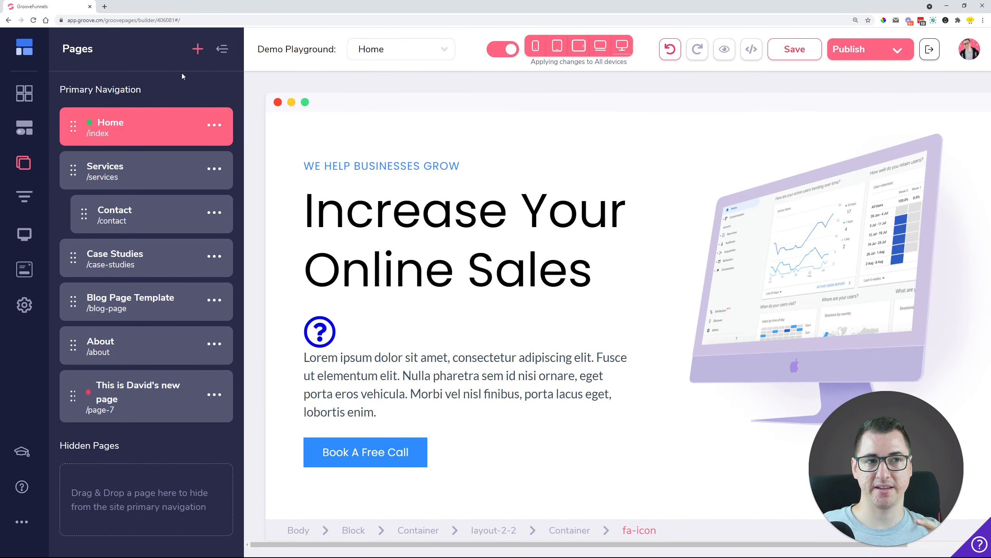
pyautogui.moveTo(125, 138)
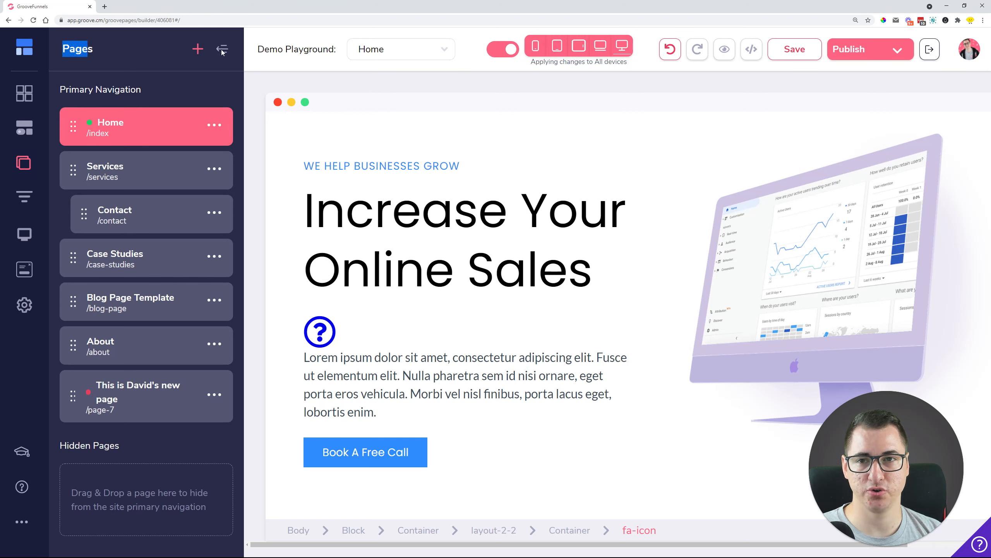
pyautogui.moveTo(173, 87)
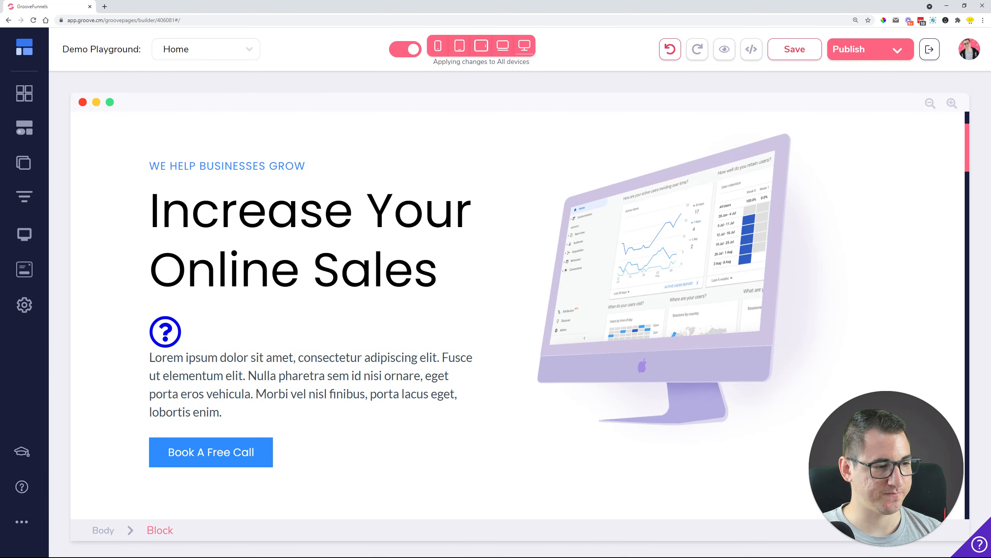
# - Save the Home page until the 'Content Saved!' notice appears
pyautogui.click(287, 208)
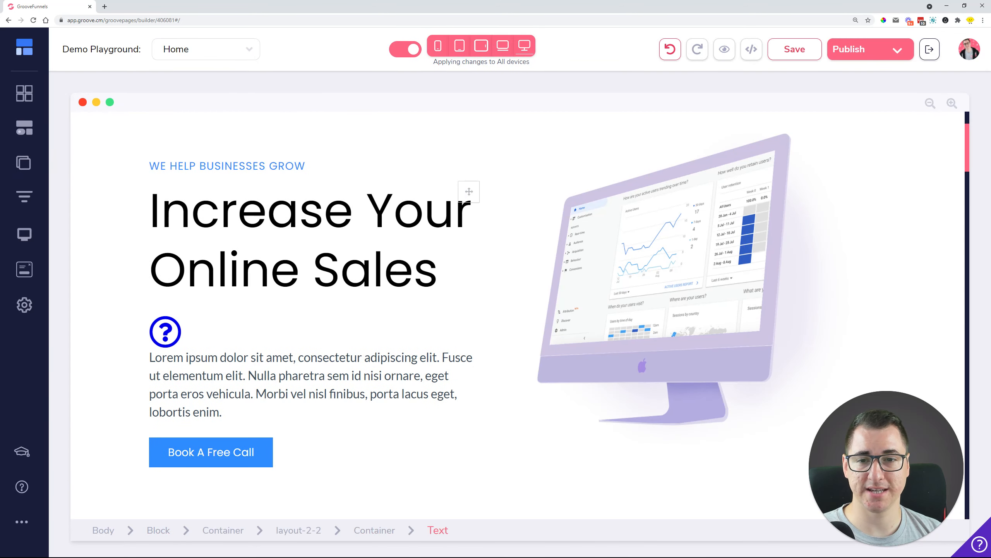
pyautogui.click(24, 163)
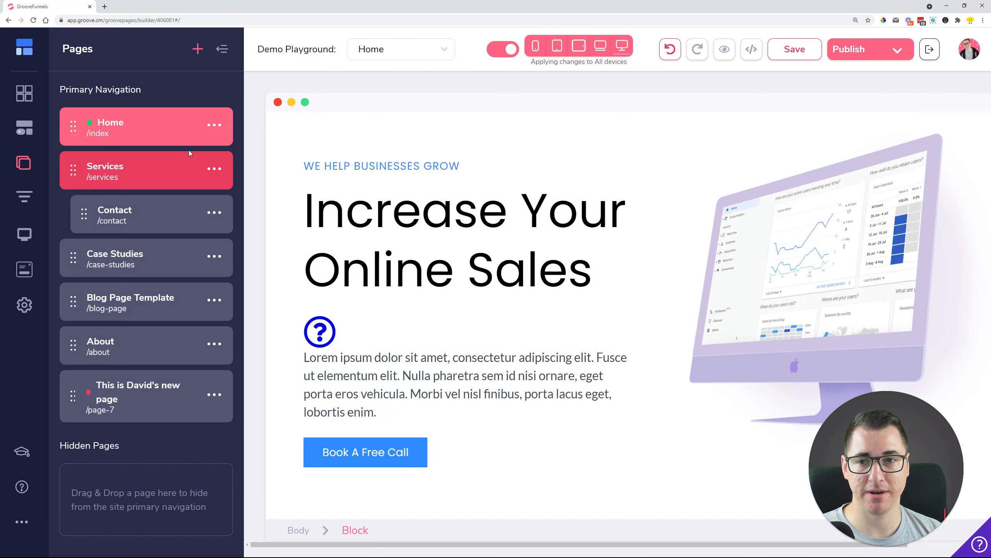
pyautogui.click(213, 125)
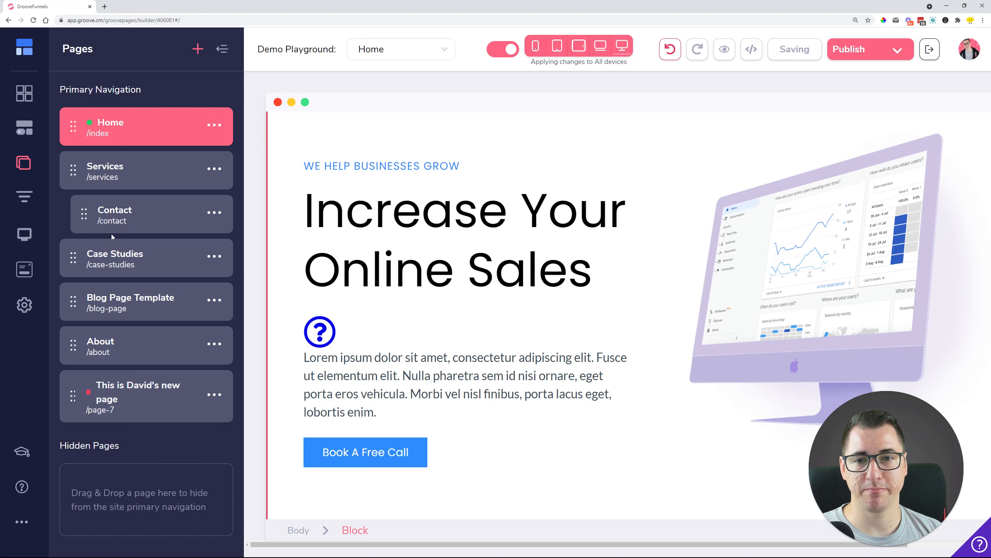
pyautogui.moveTo(807, 43)
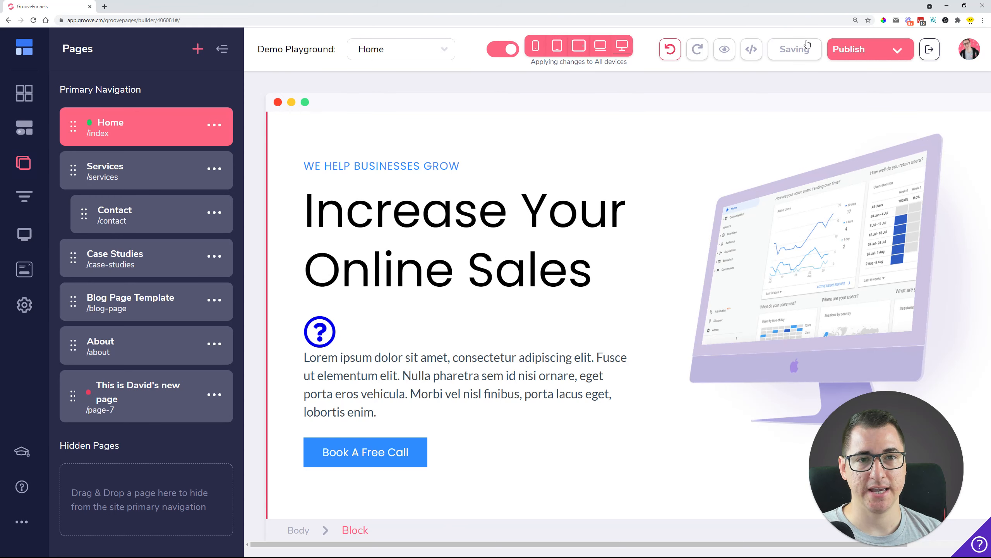
pyautogui.click(817, 273)
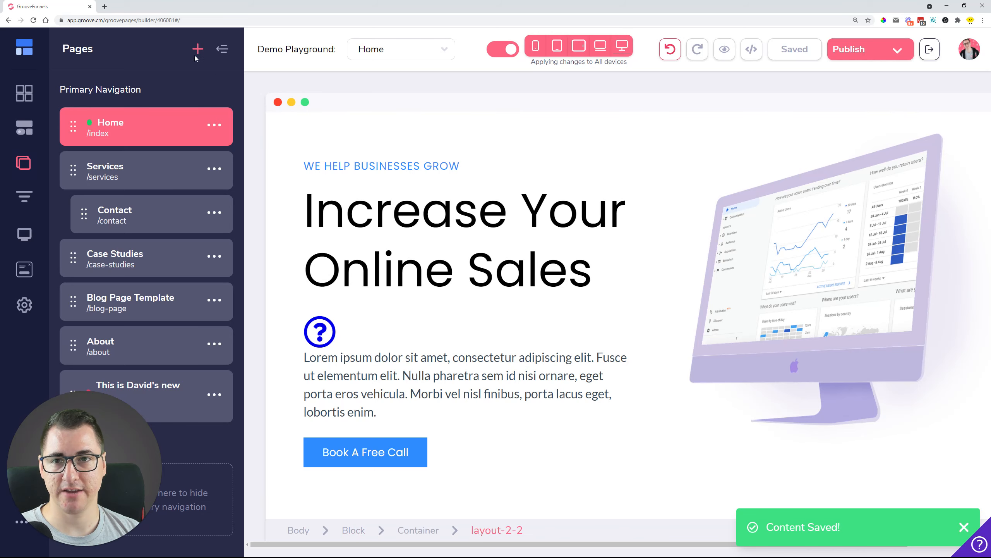
# - Add a page from the Home template under My Templates, producing Page 8
pyautogui.click(197, 48)
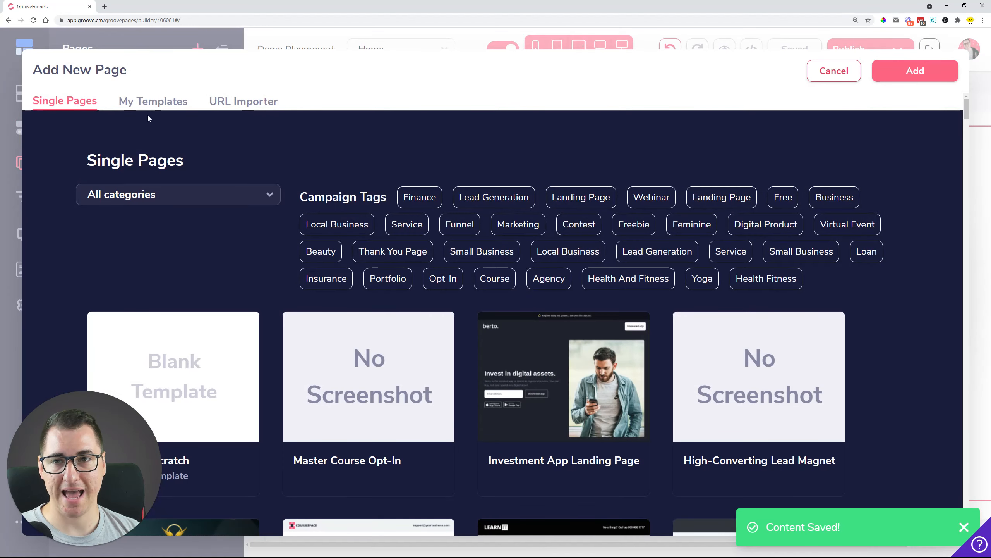
pyautogui.click(153, 101)
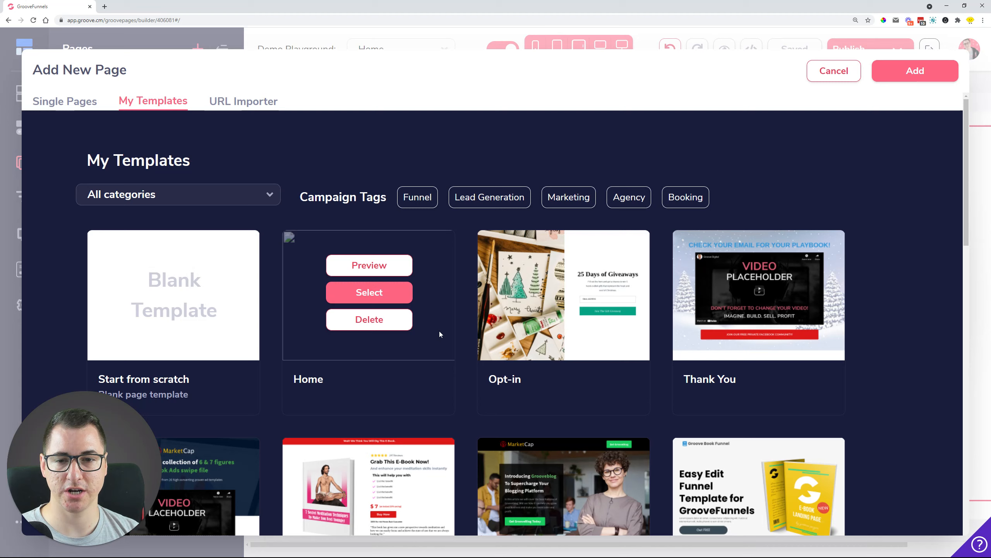
pyautogui.moveTo(369, 292)
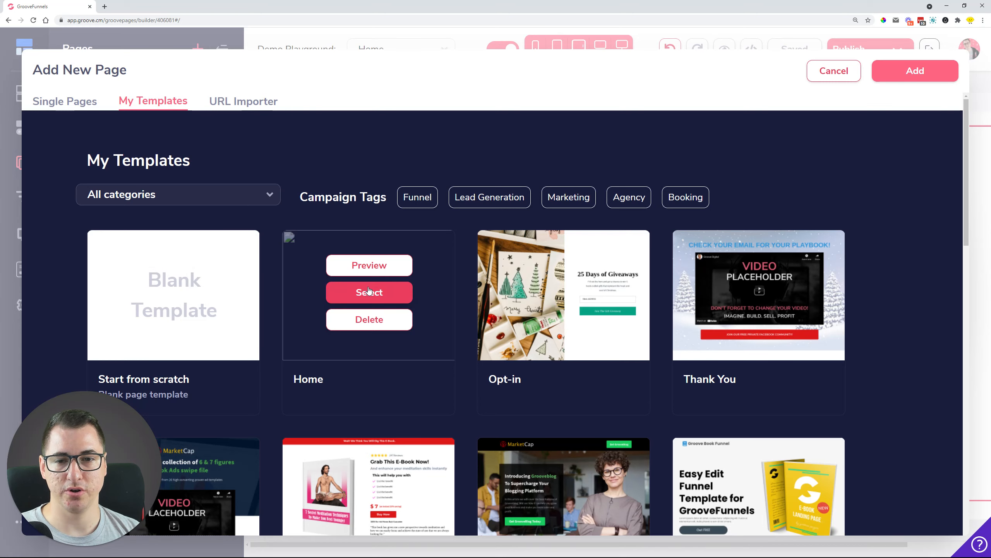
pyautogui.moveTo(382, 293)
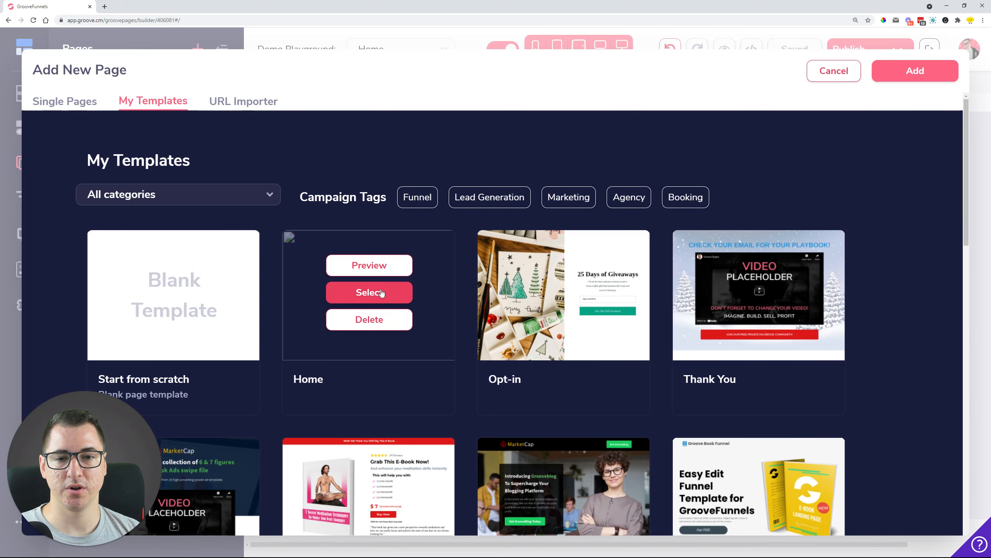
pyautogui.click(369, 293)
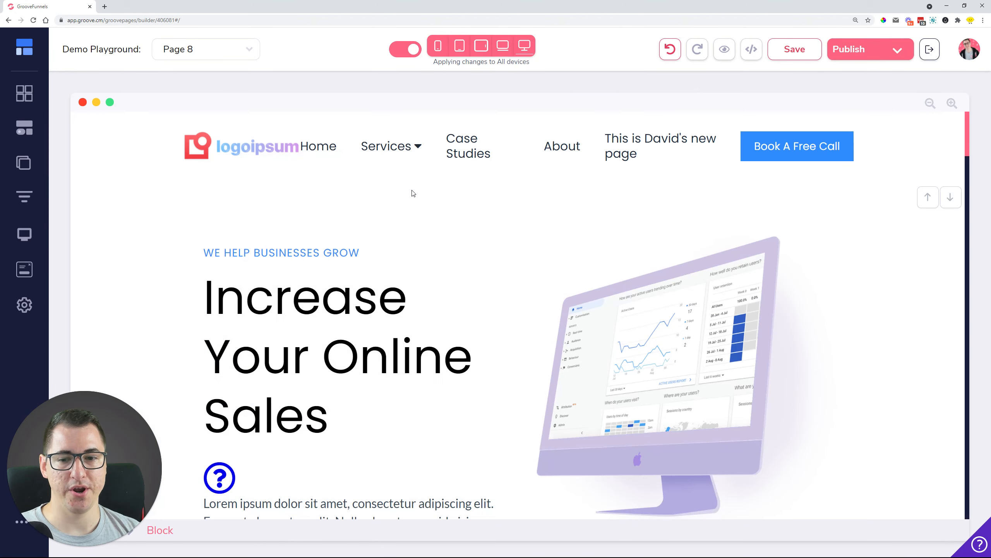
pyautogui.scroll(-3)
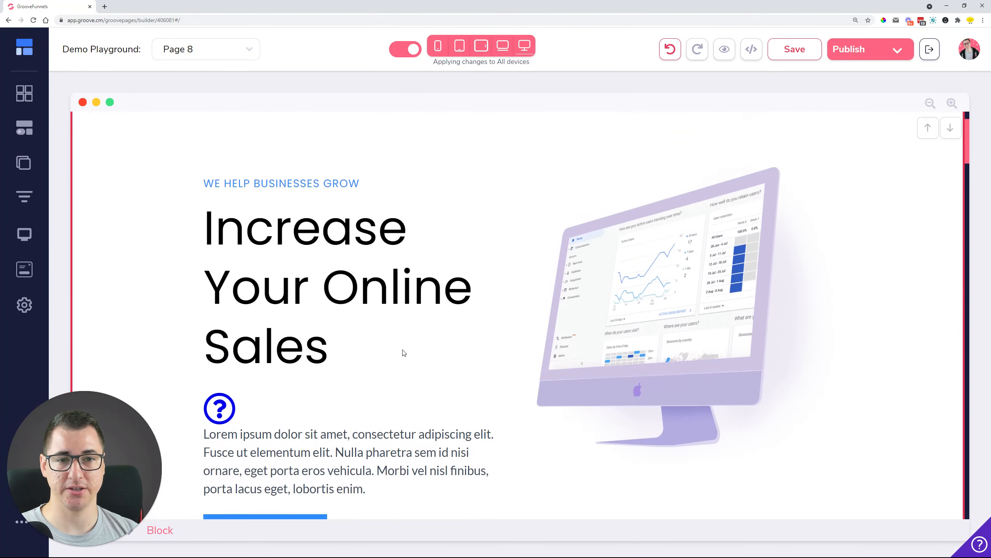
pyautogui.scroll(-3)
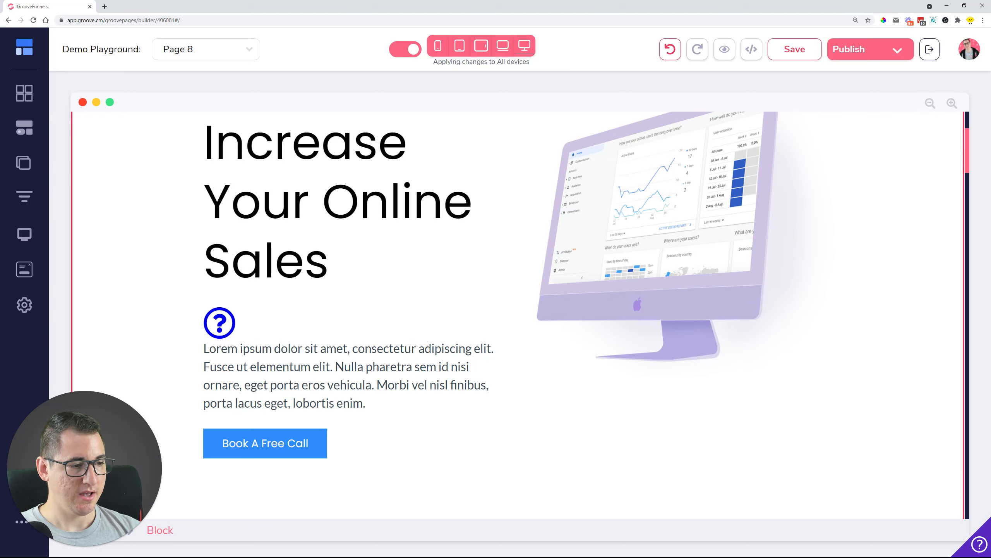